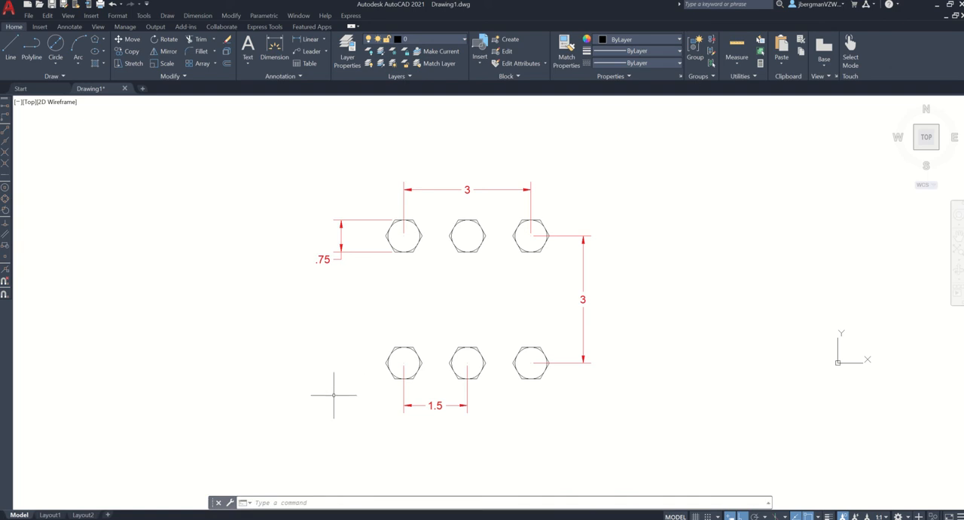
mouse_move(324, 367)
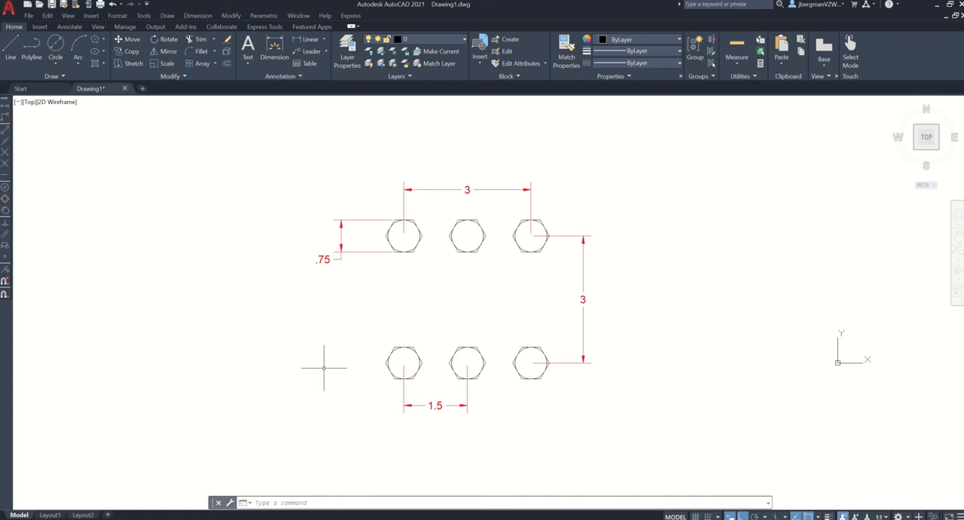
mouse_move(446, 305)
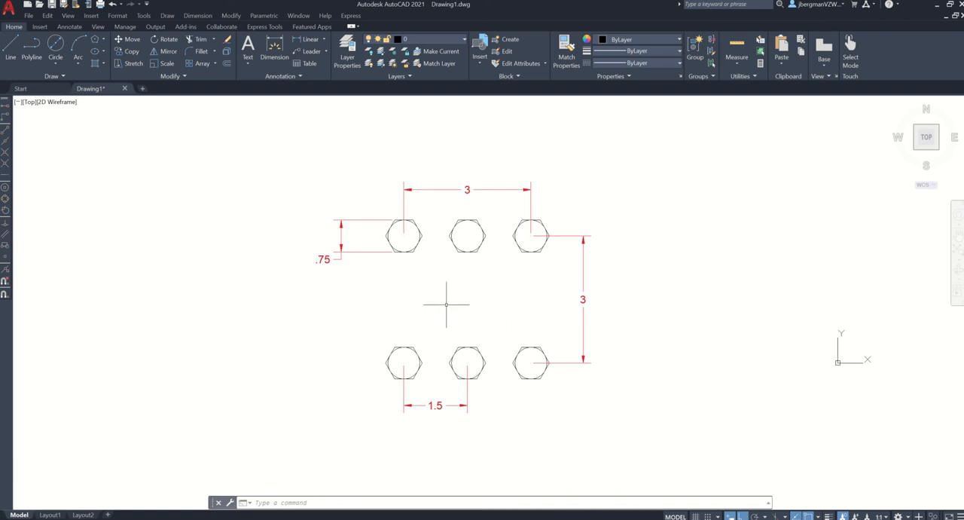
mouse_move(423, 328)
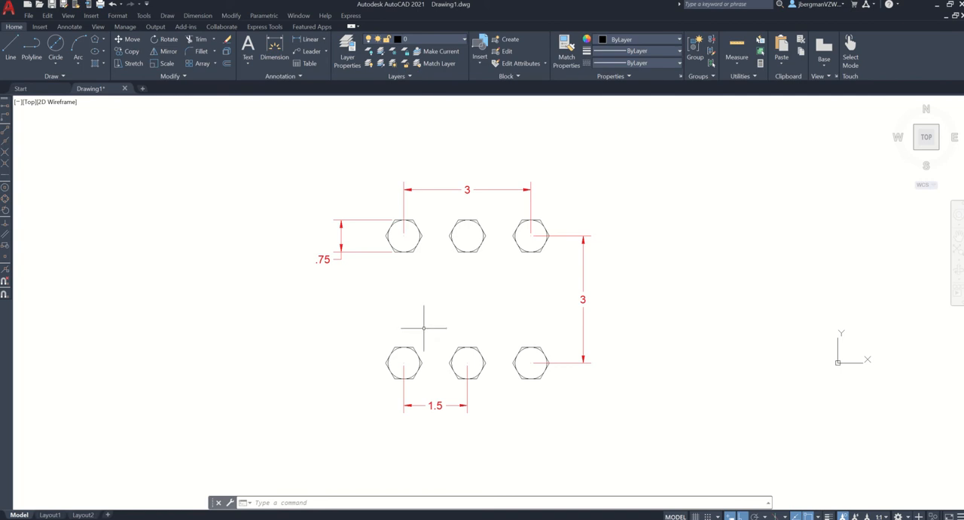
mouse_move(401, 311)
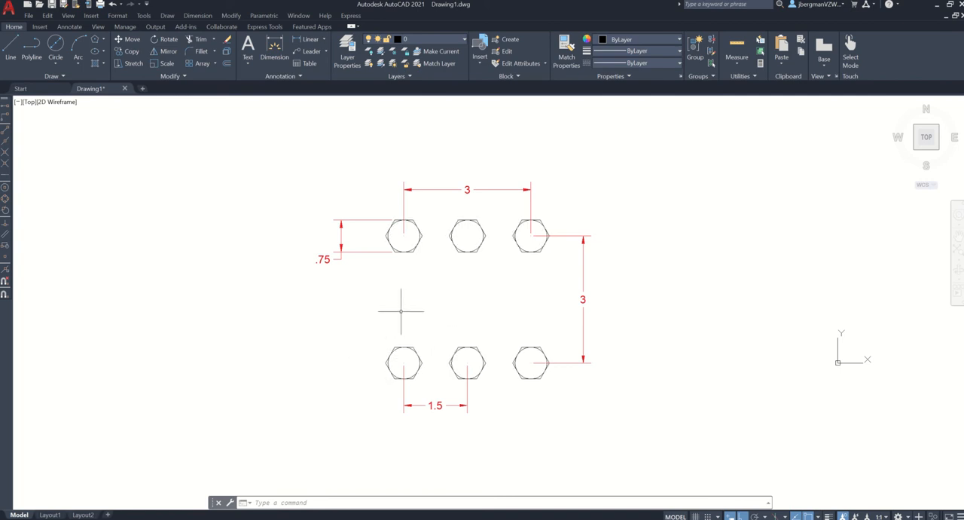
mouse_move(400, 351)
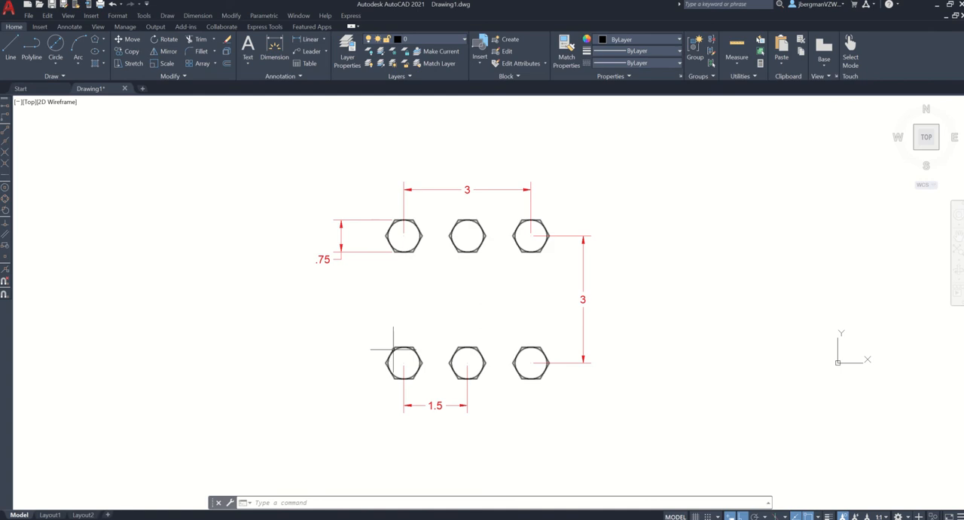
mouse_move(404, 260)
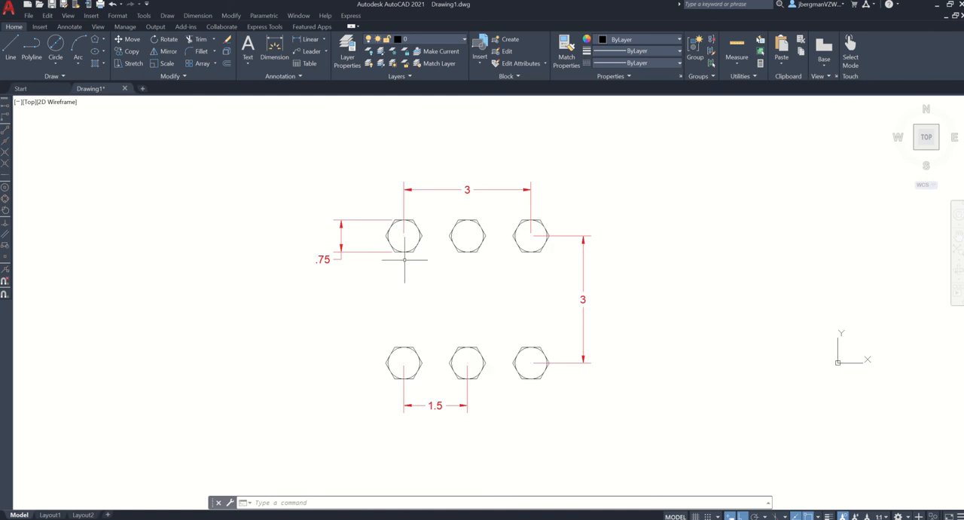
mouse_move(404, 244)
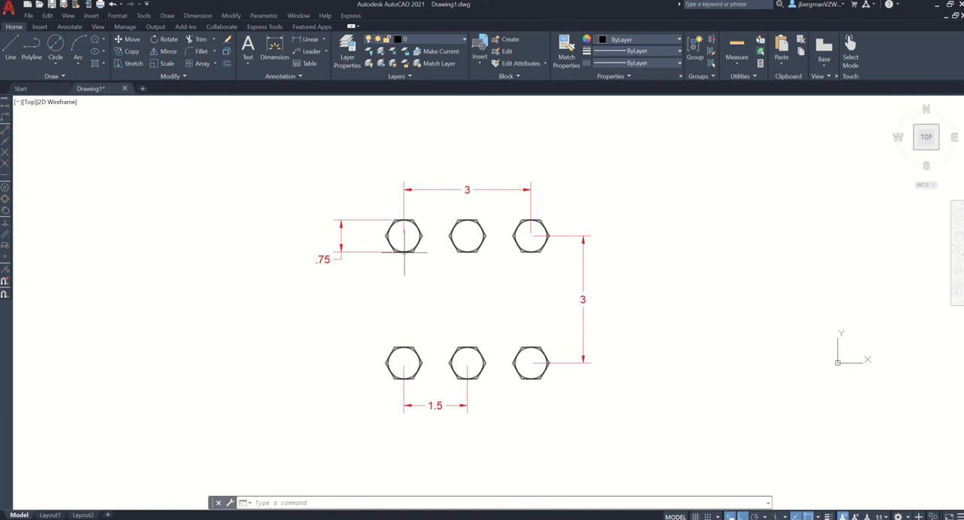
mouse_move(404, 235)
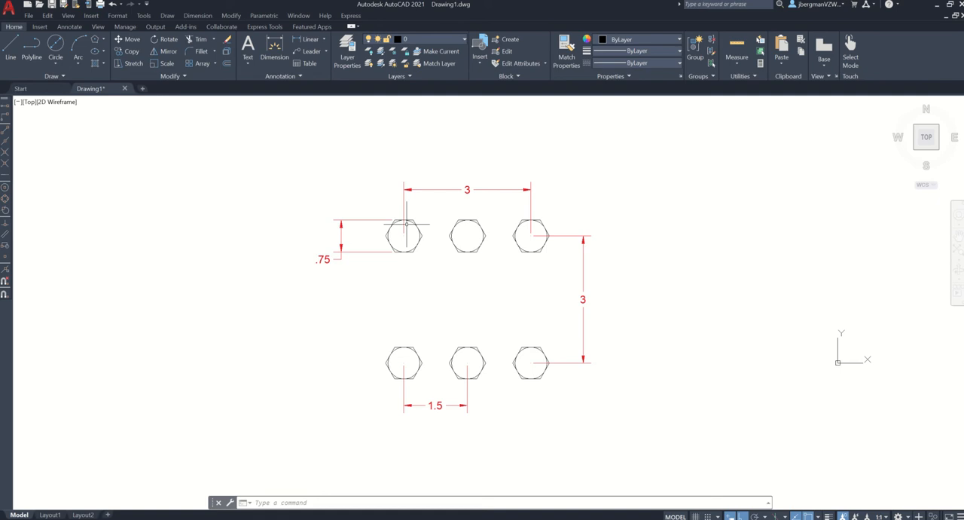
mouse_move(700, 347)
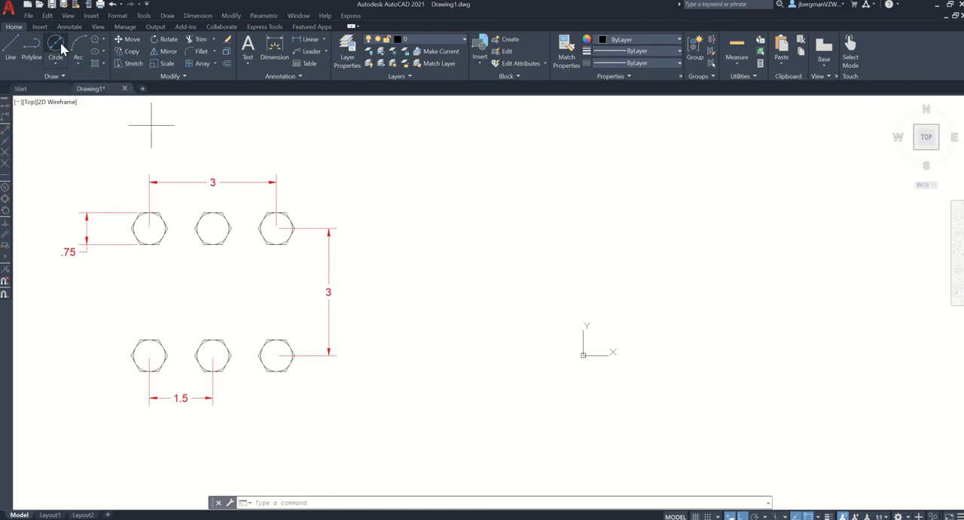
Start the Circle tool and centre a small circle on the drawing origin.
left_click(55, 46)
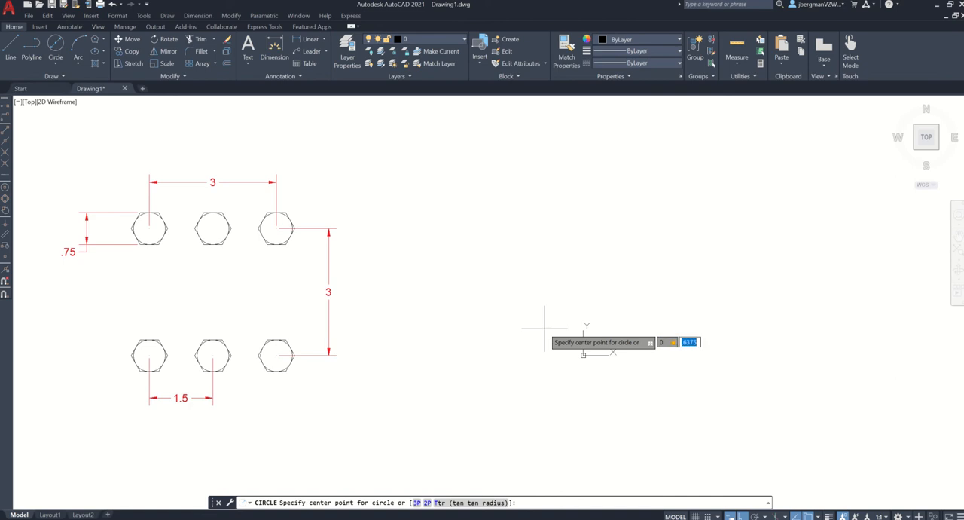
left_click(584, 353)
type("6")
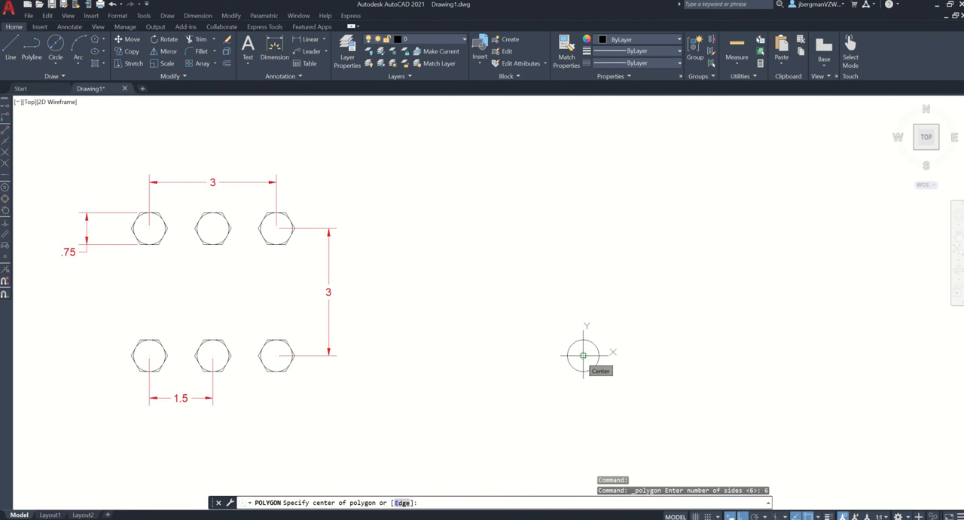
Centre a six-sided polygon on the circle's centre, circumscribed about the circle.
left_click(583, 354)
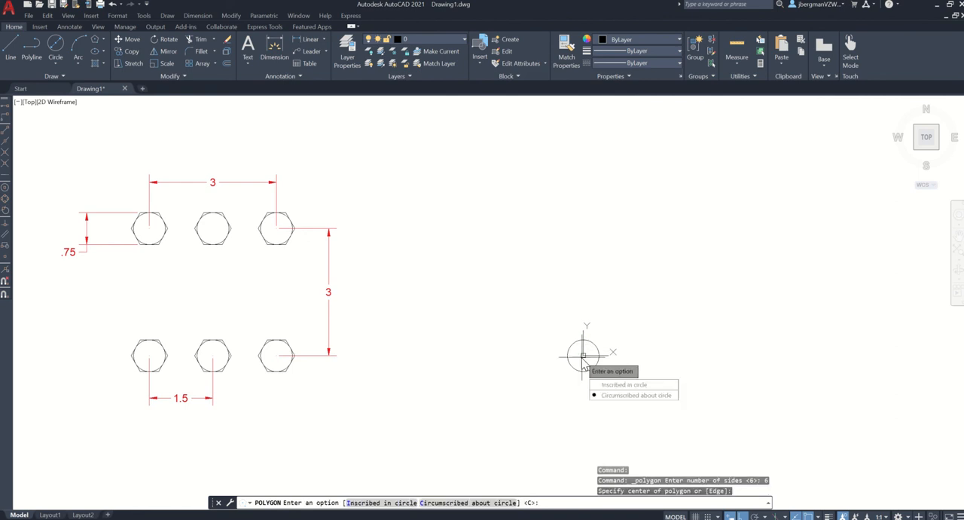
mouse_move(583, 358)
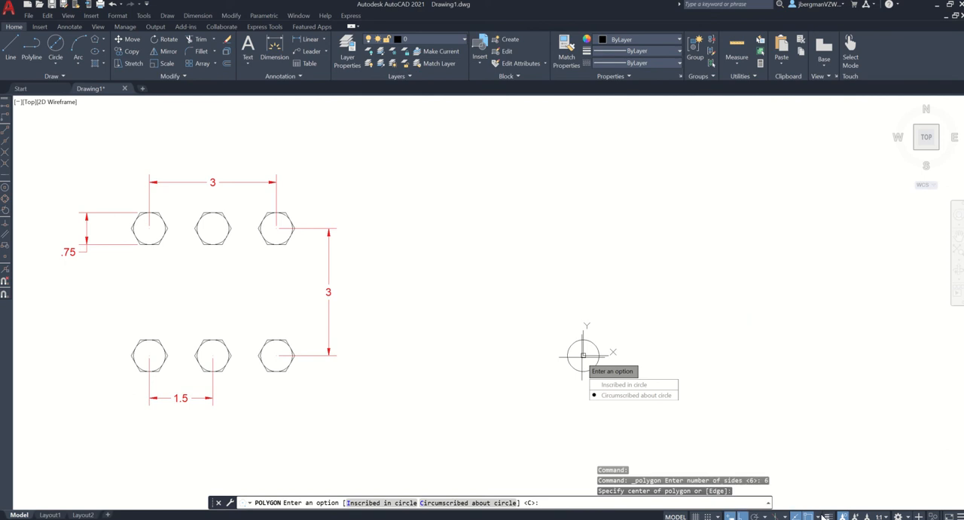
mouse_move(584, 354)
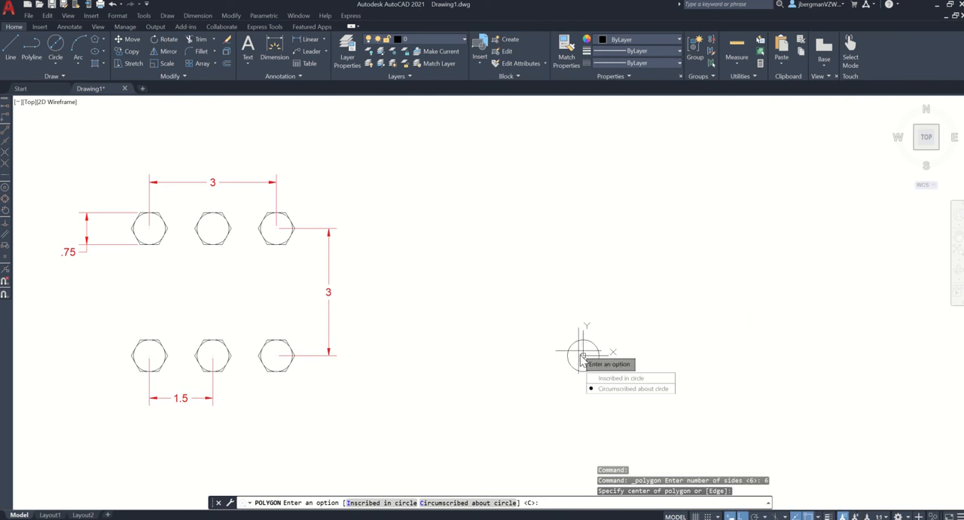
mouse_move(631, 388)
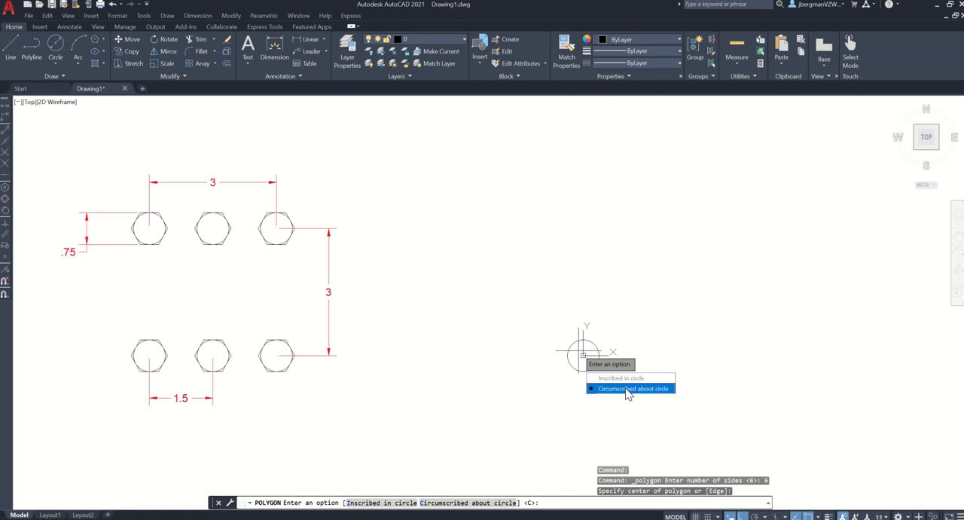
left_click(633, 388)
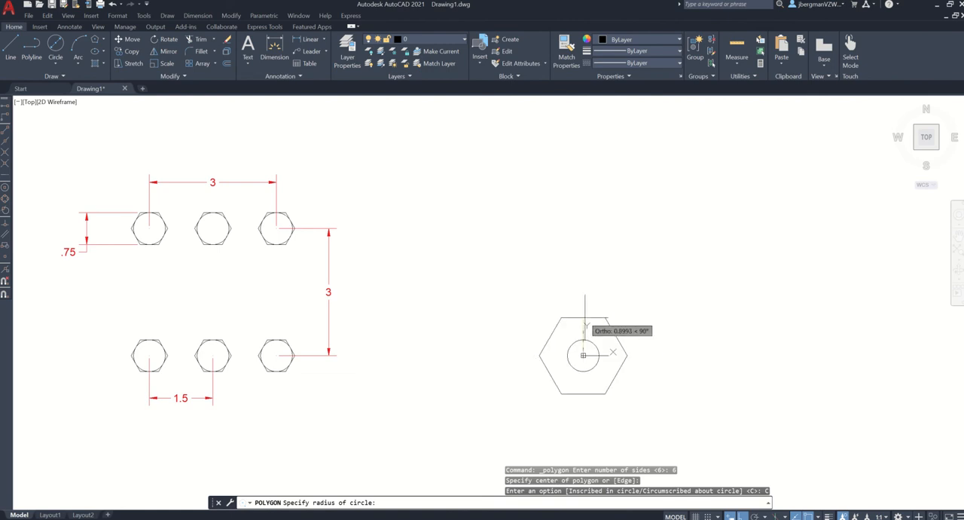
mouse_move(583, 340)
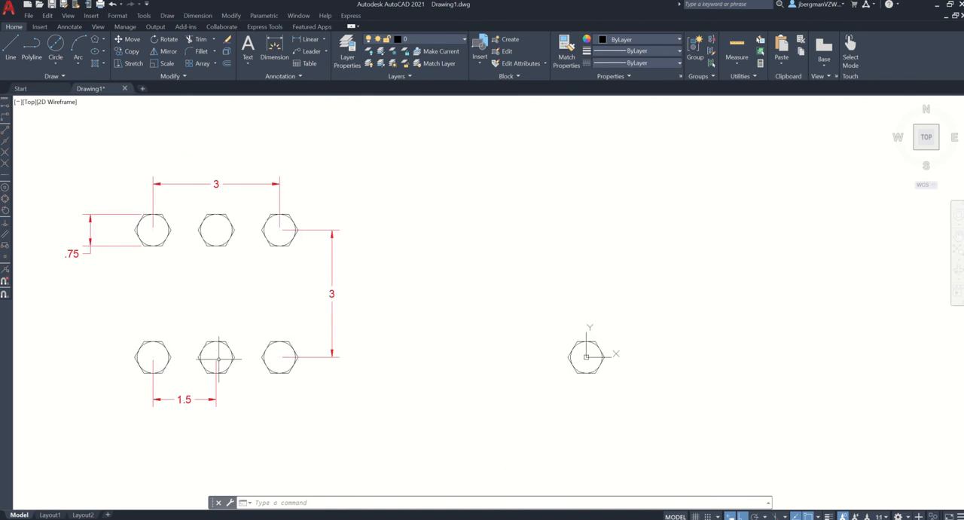
mouse_move(234, 355)
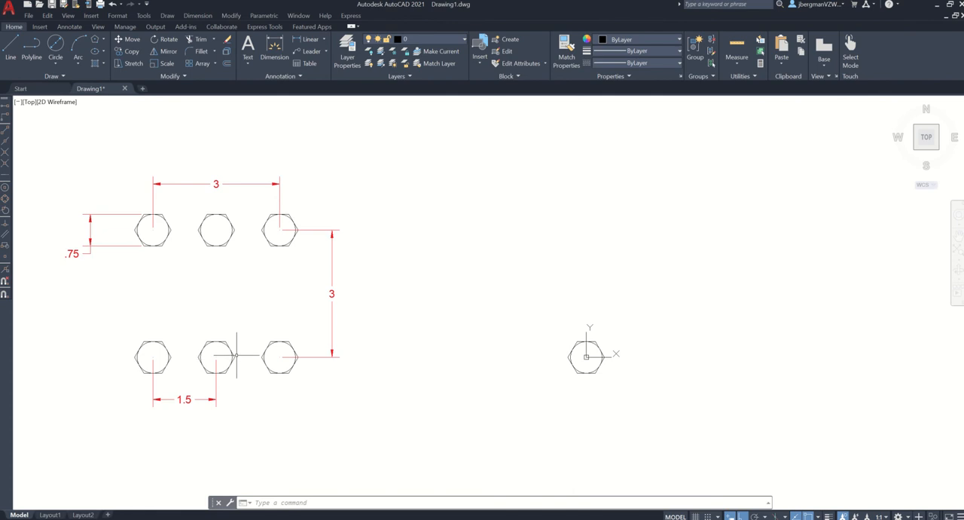
mouse_move(217, 354)
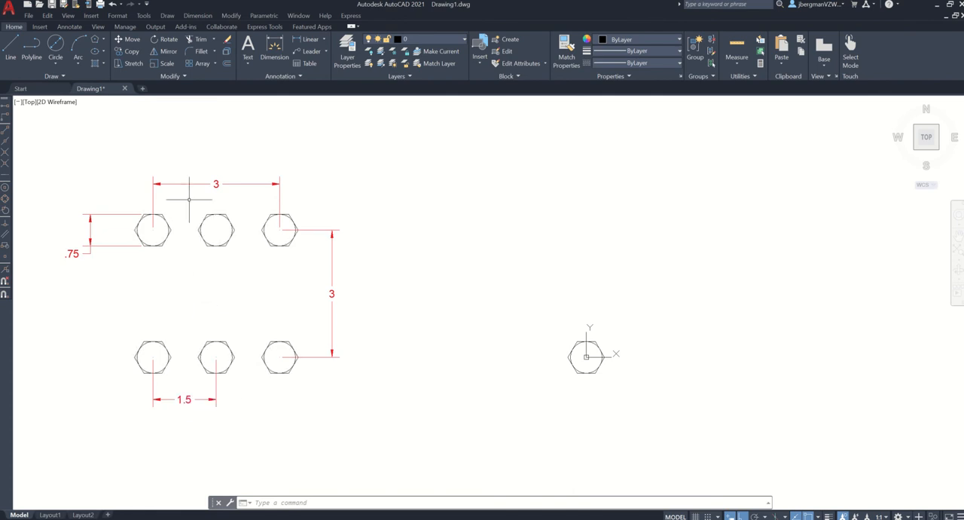
mouse_move(196, 106)
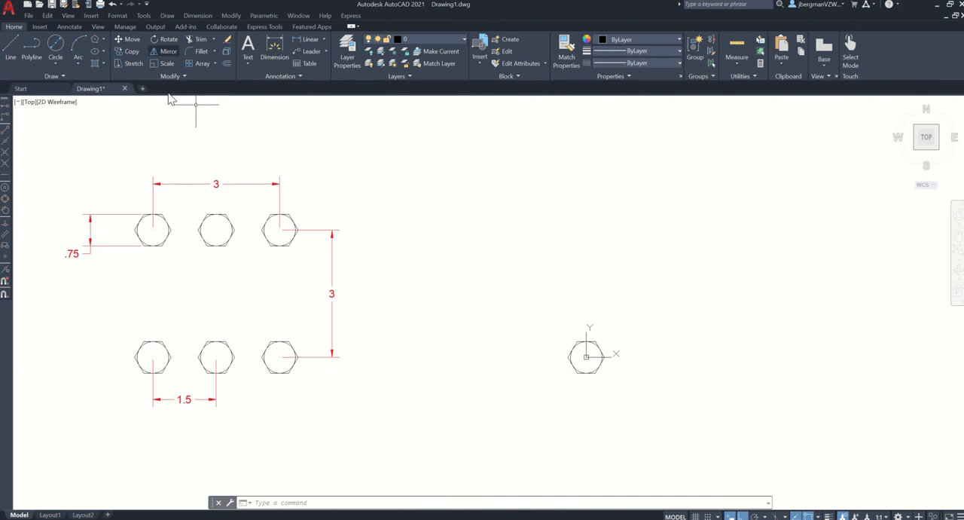
mouse_move(214, 70)
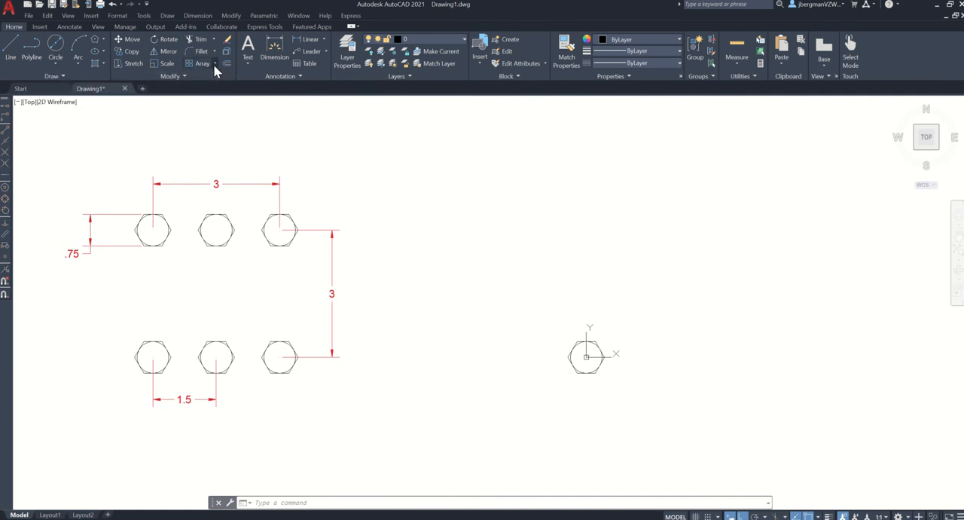
Open the Modify panel's Array dropdown showing Rectangular, Path and Polar Array.
left_click(212, 62)
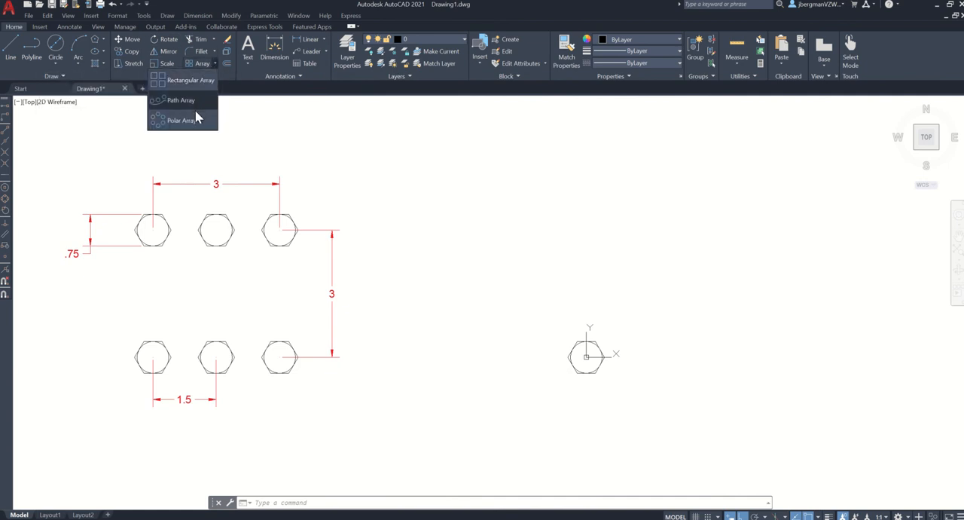
mouse_move(190, 80)
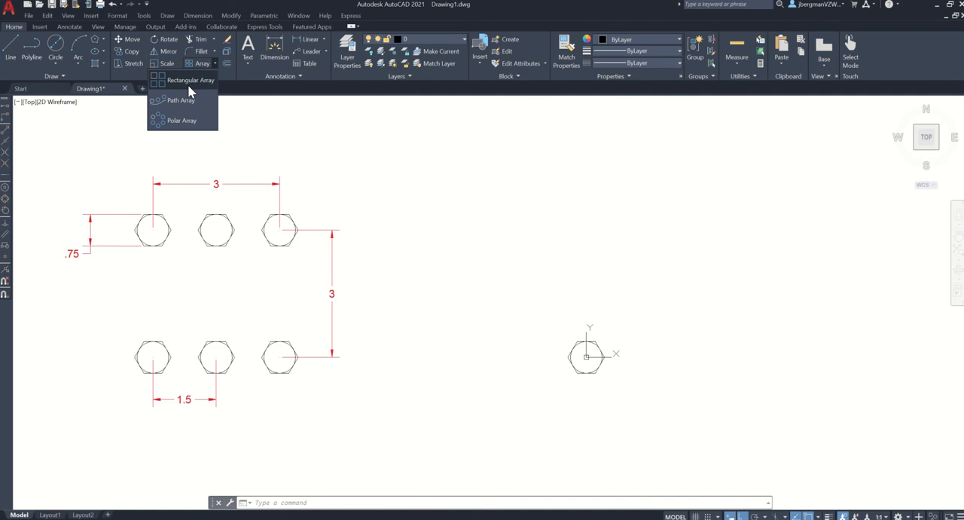
mouse_move(189, 80)
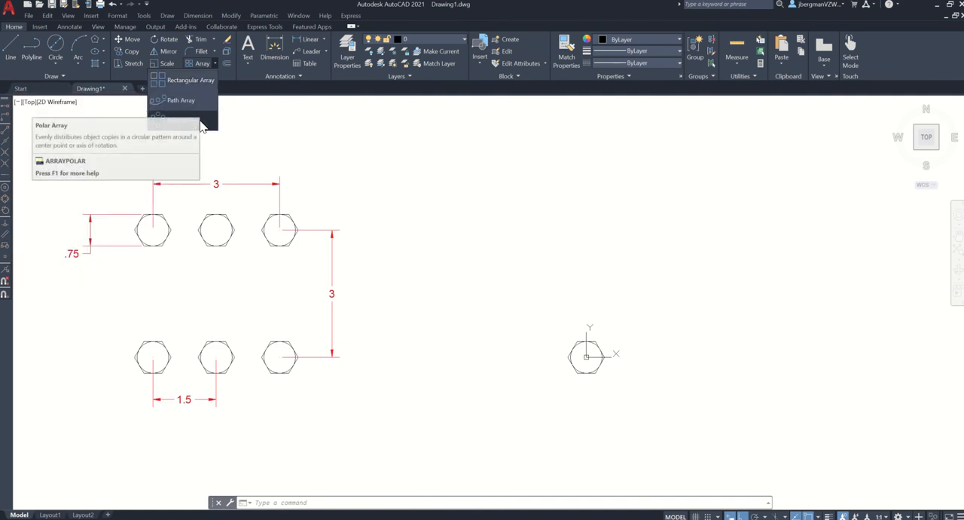
mouse_move(191, 80)
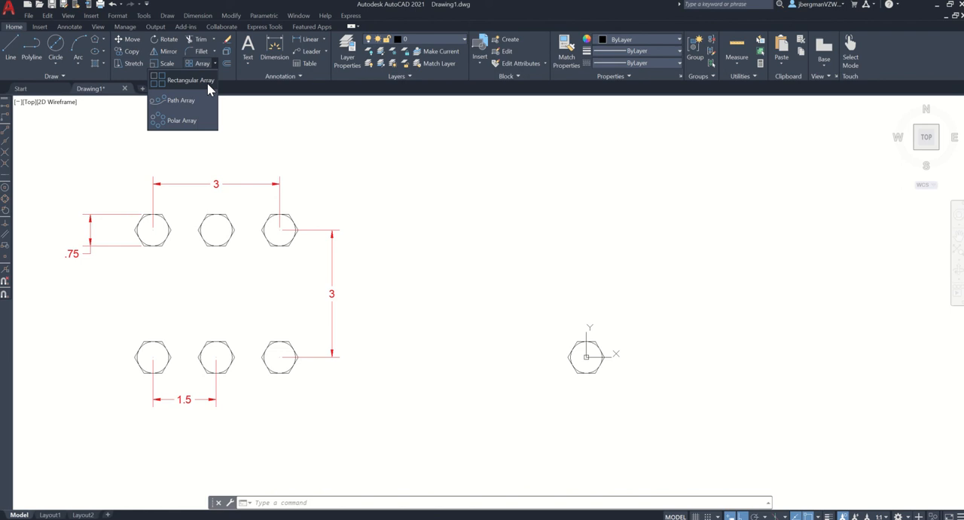
Rectangular-array the selected hexagon and circle, previewing four columns by three rows.
left_click(191, 80)
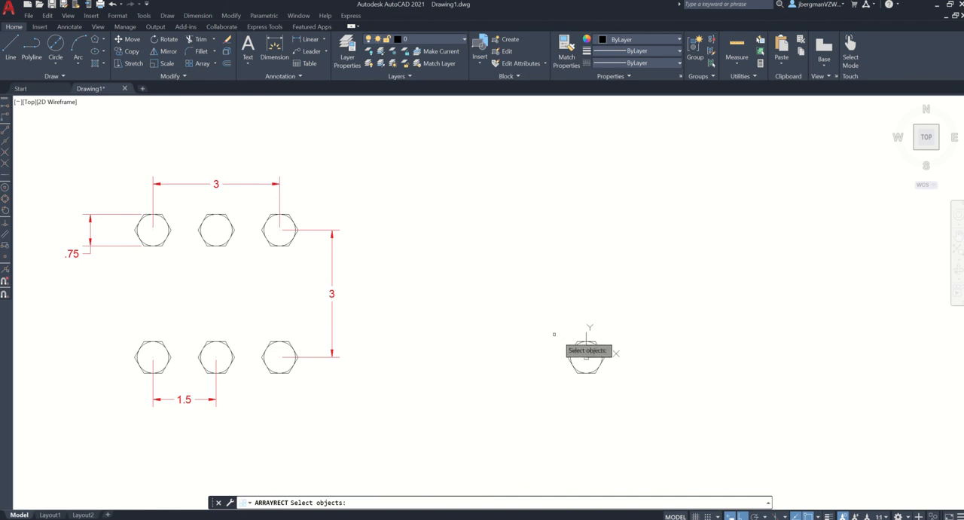
left_click(588, 357)
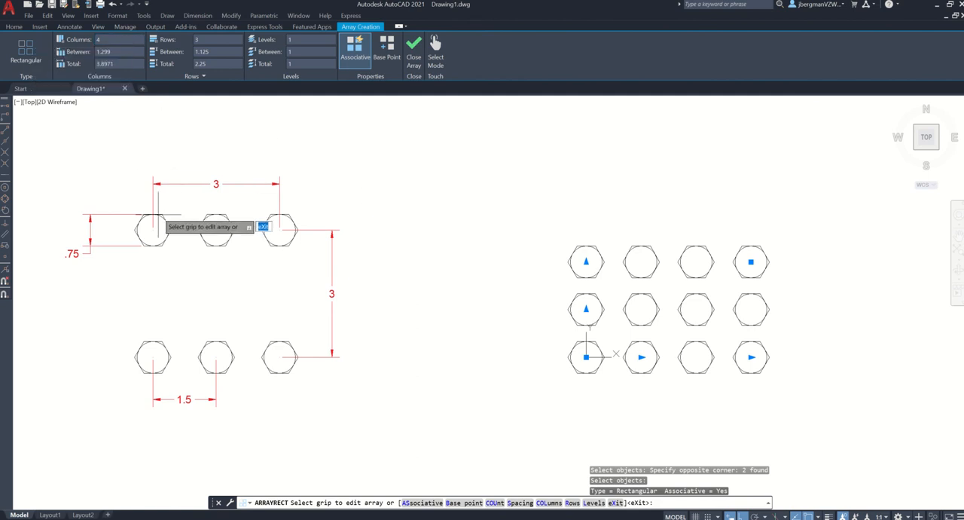
mouse_move(369, 234)
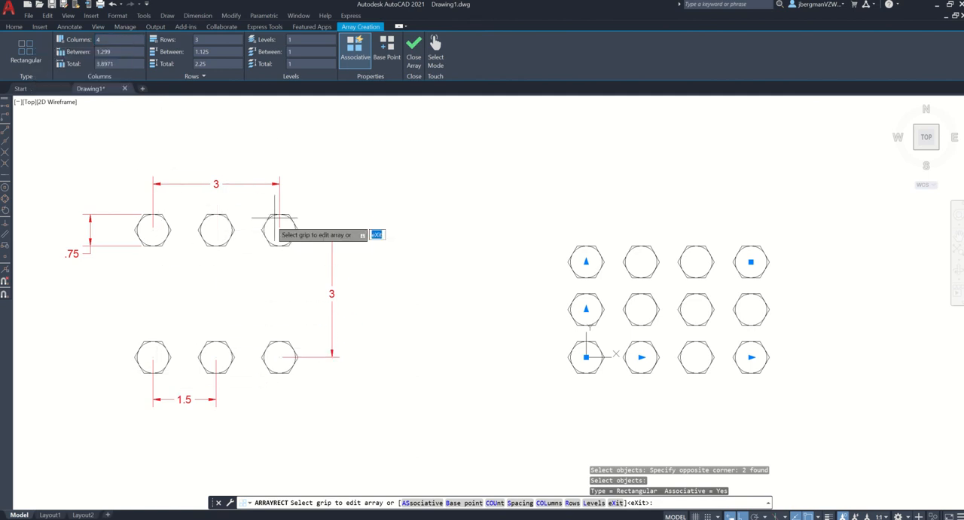
mouse_move(200, 369)
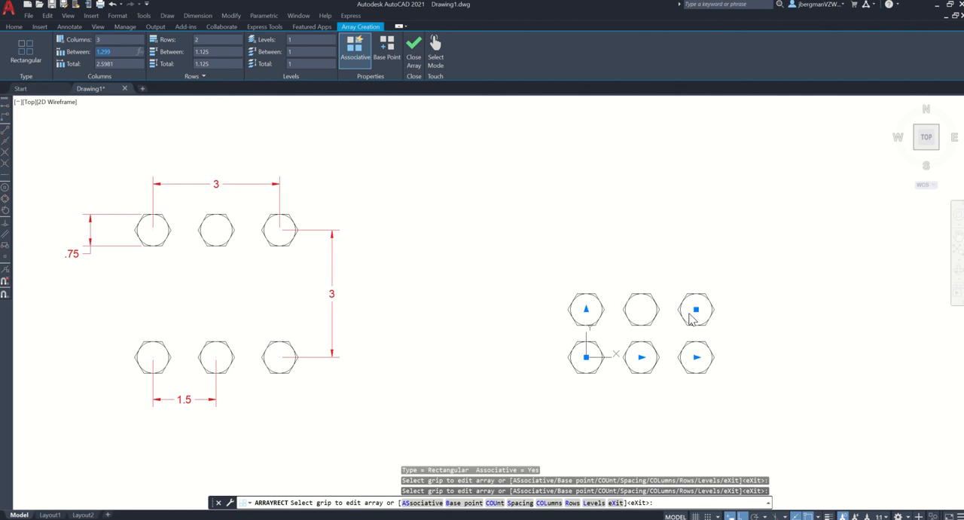
mouse_move(681, 298)
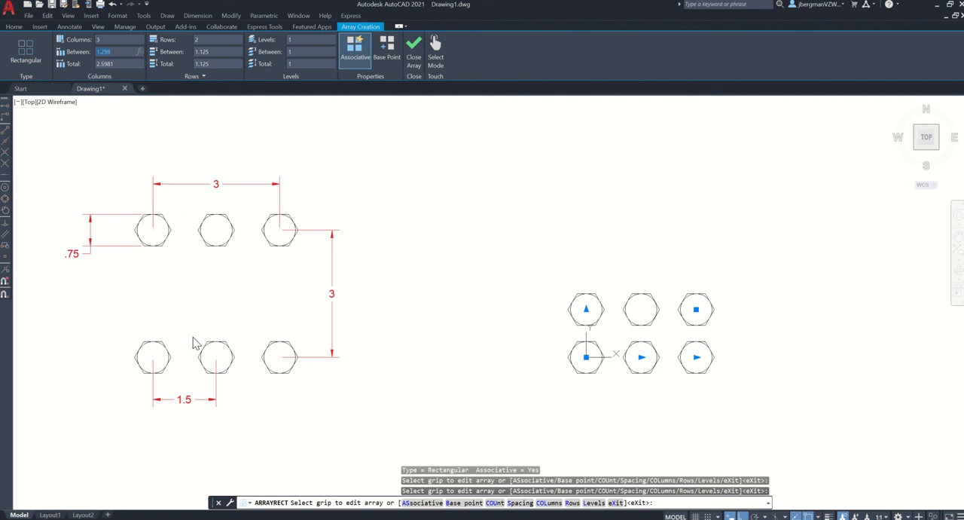
mouse_move(217, 393)
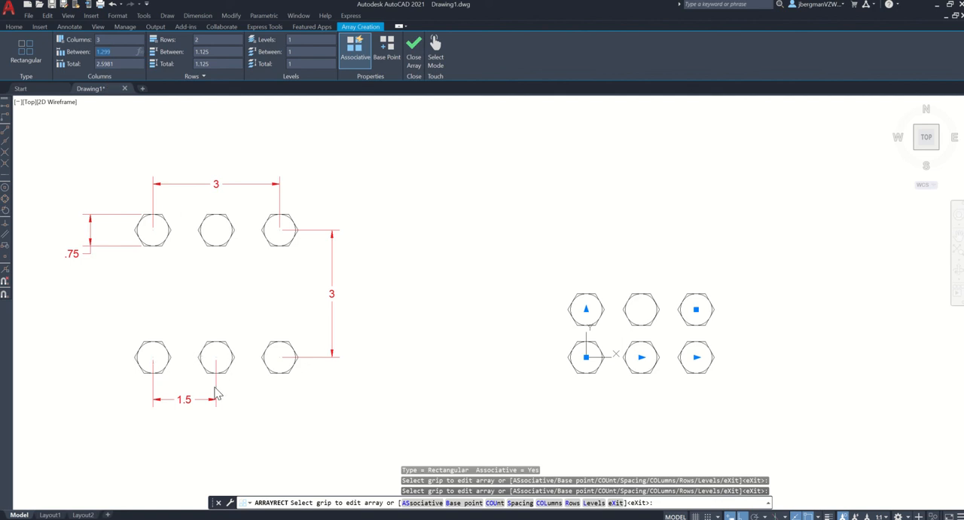
mouse_move(165, 261)
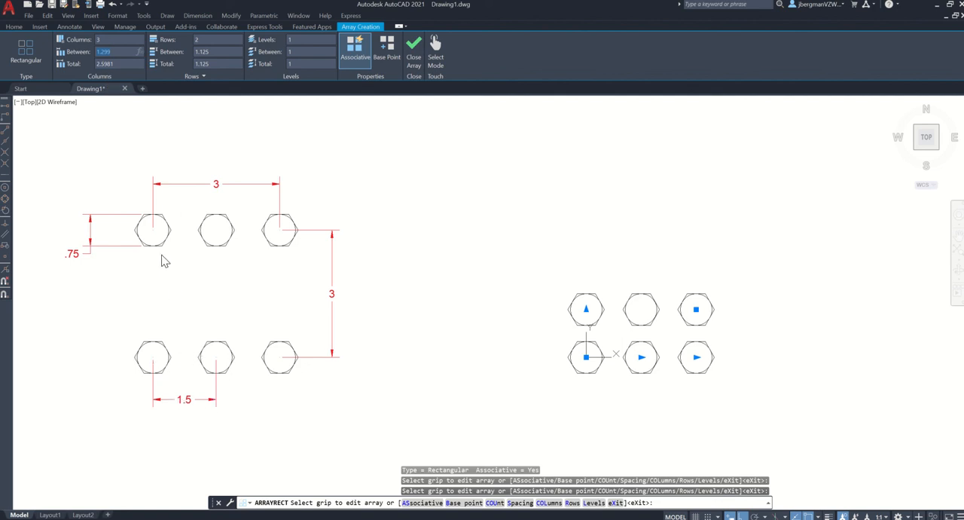
mouse_move(152, 236)
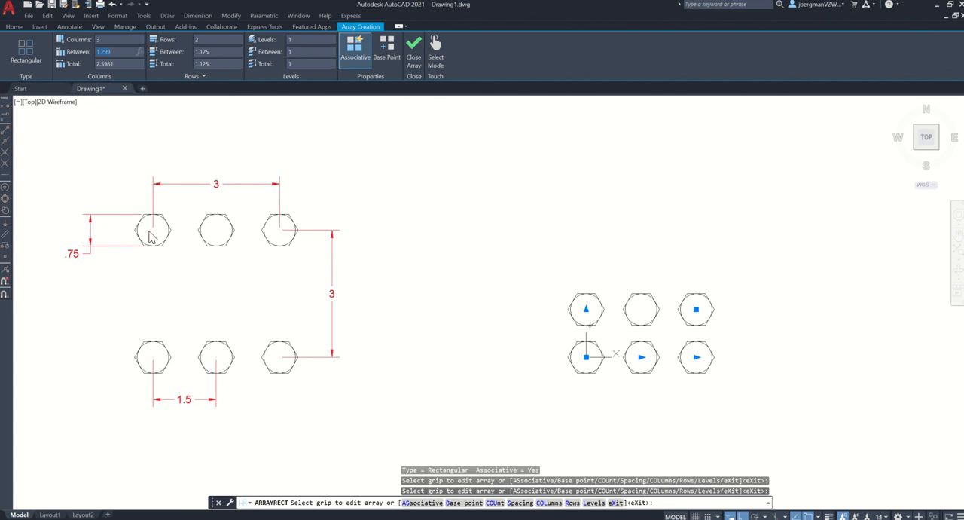
Set the array to three columns by two rows with 1.5 column spacing.
left_click(113, 51)
type("1.5")
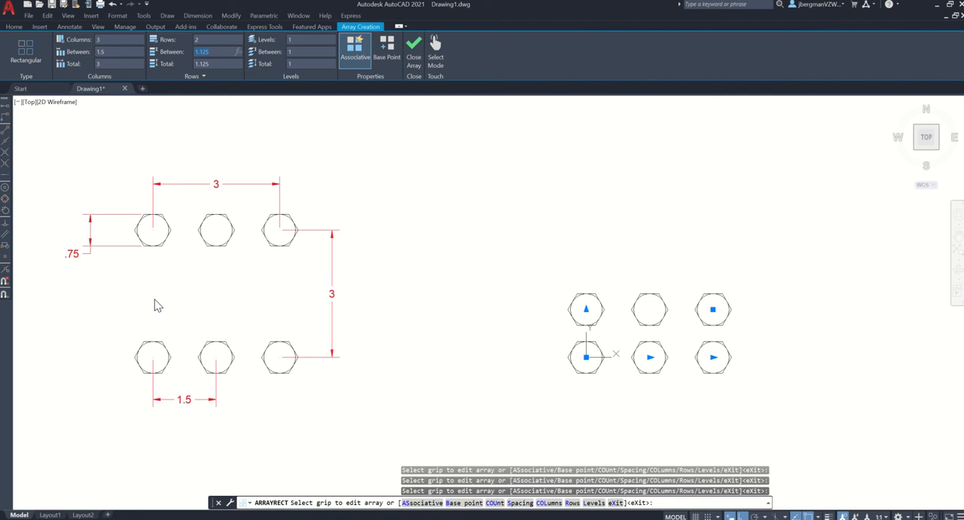
mouse_move(299, 324)
type("3")
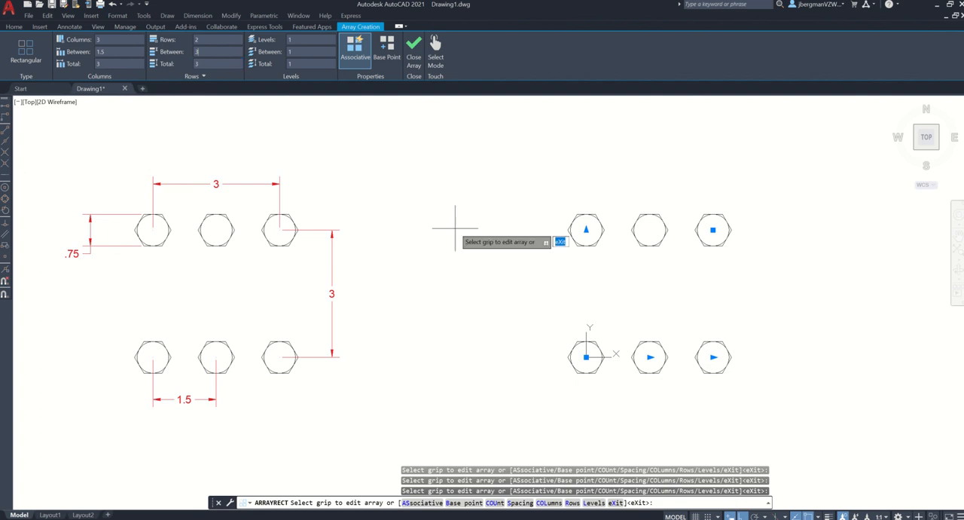
mouse_move(622, 269)
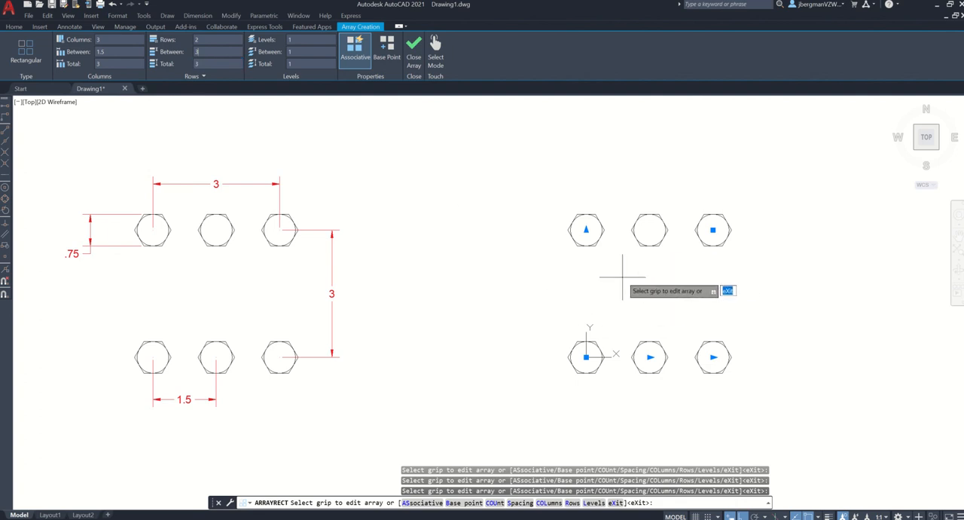
mouse_move(671, 290)
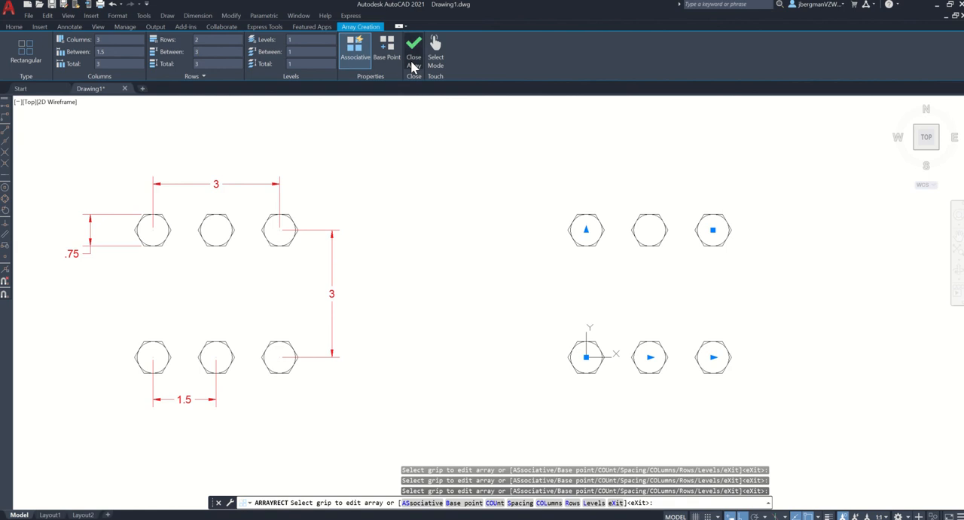
Close the three-by-two hexagon array and return to the Home tab.
left_click(412, 48)
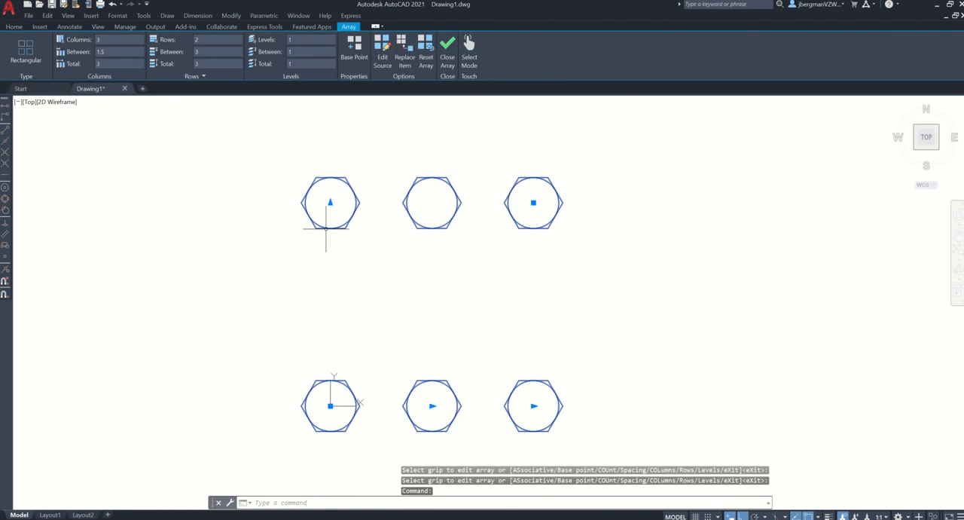
mouse_move(404, 427)
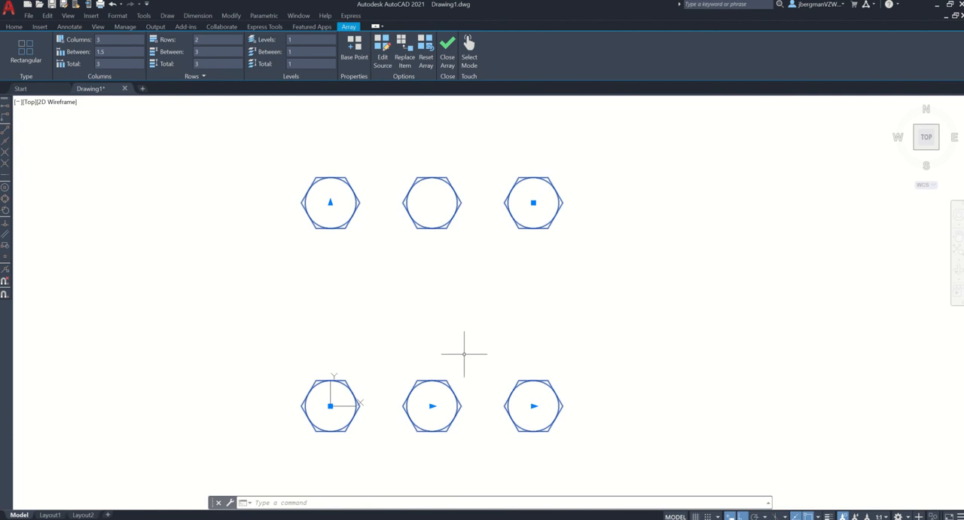
mouse_move(469, 351)
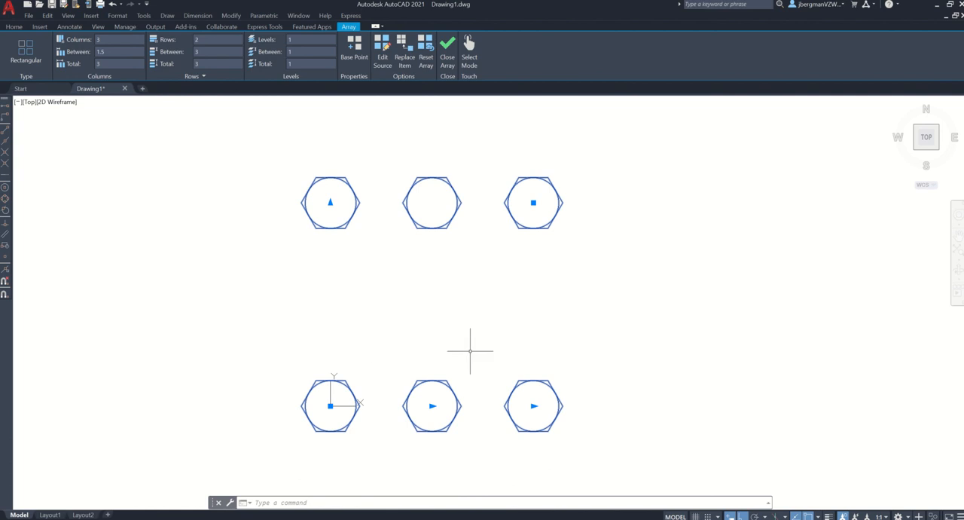
mouse_move(301, 297)
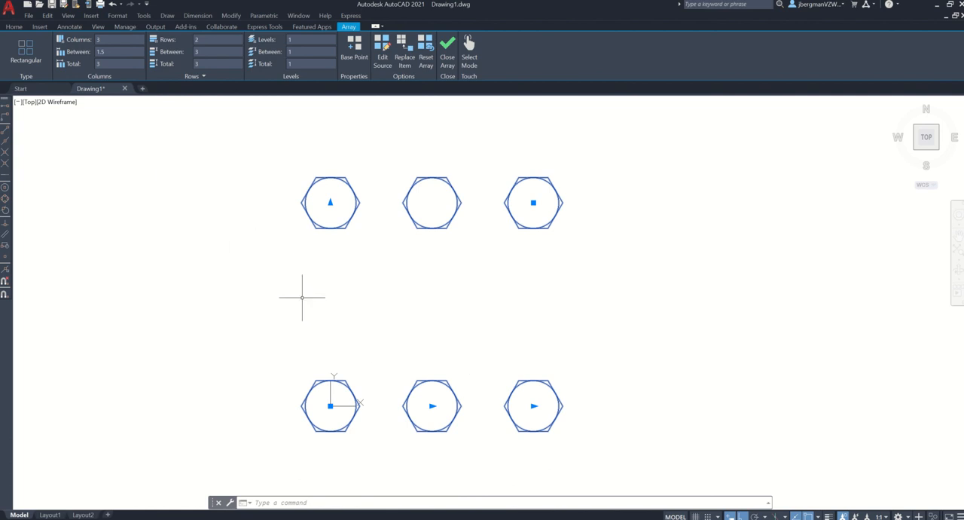
left_click(13, 26)
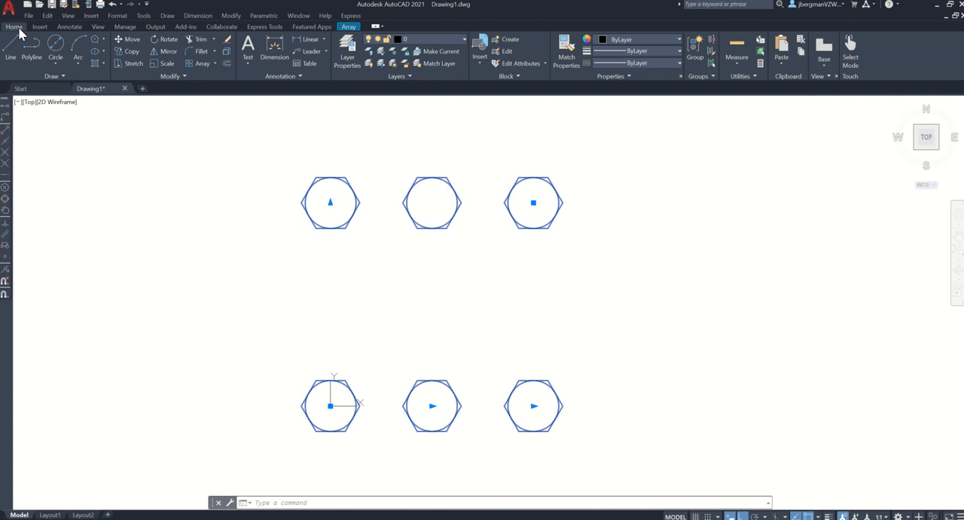
mouse_move(228, 64)
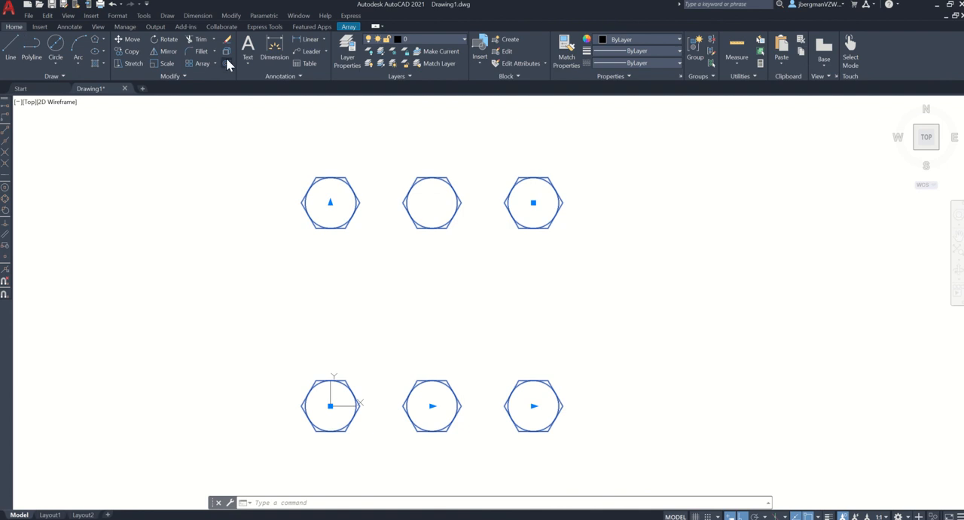
mouse_move(227, 51)
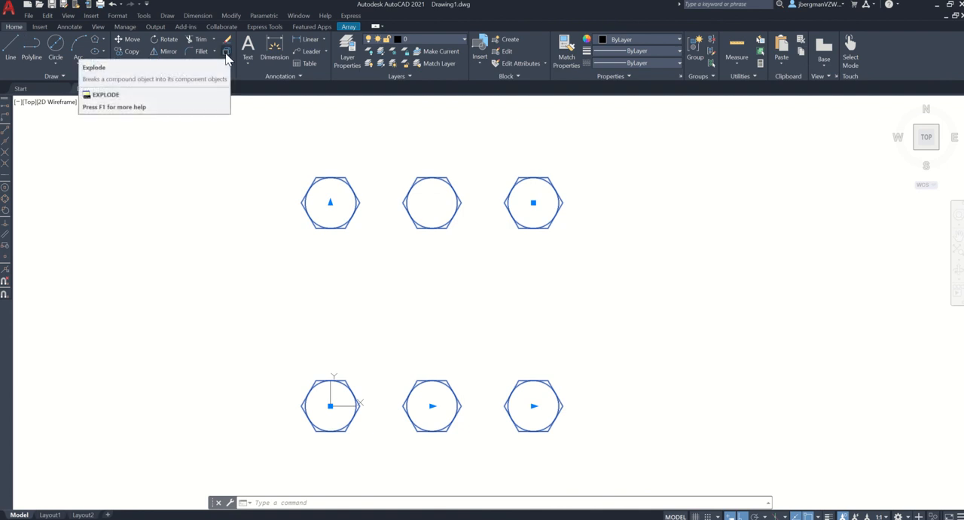
mouse_move(227, 52)
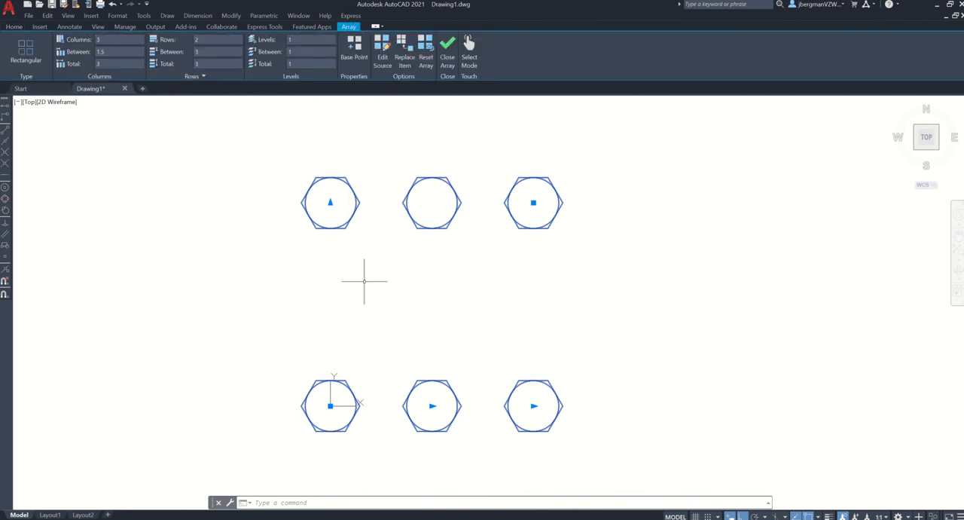
mouse_move(429, 326)
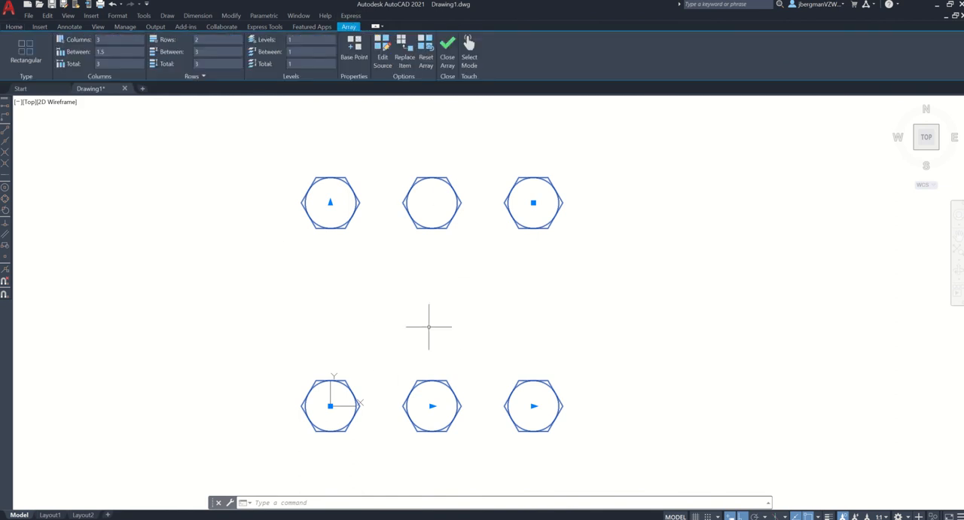
mouse_move(352, 238)
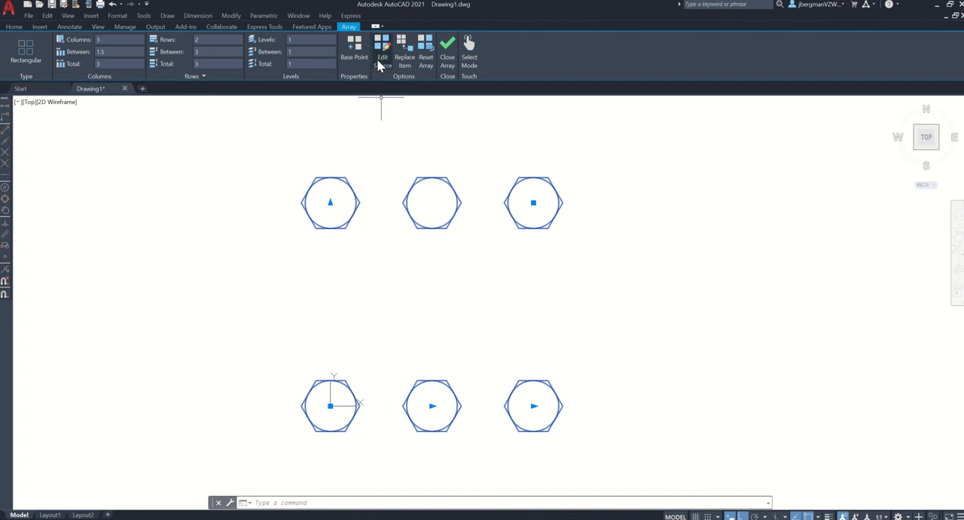
Edit the array source, stretch its circle outward past the hexagon, and save changes.
left_click(447, 52)
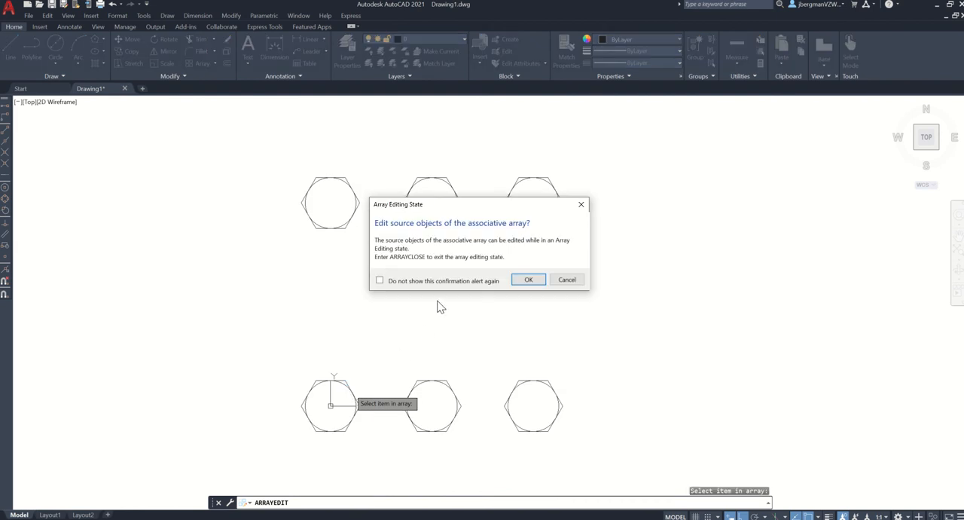
left_click(528, 280)
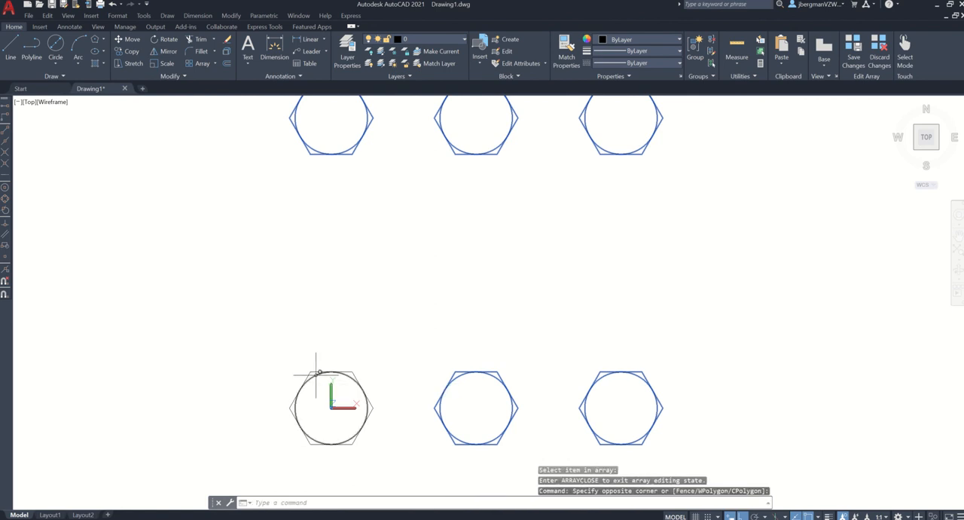
left_click(330, 406)
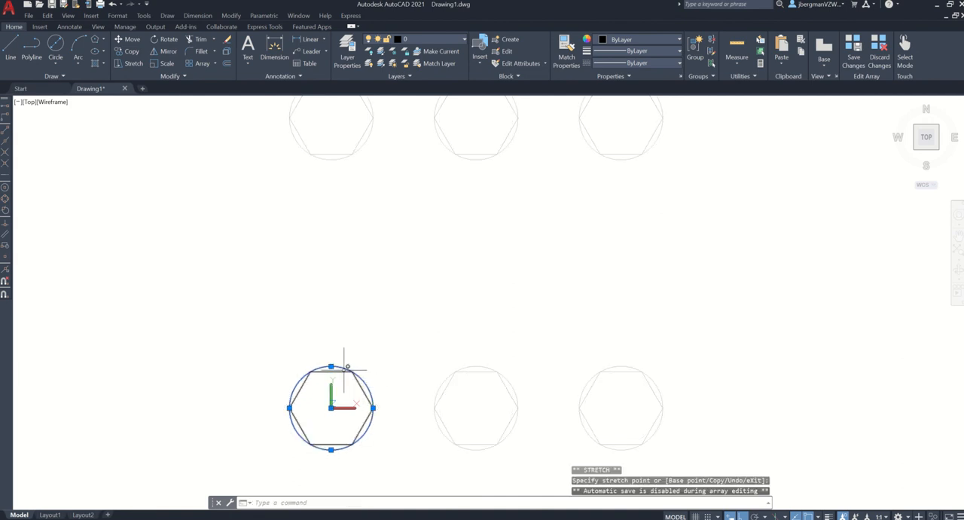
mouse_move(341, 369)
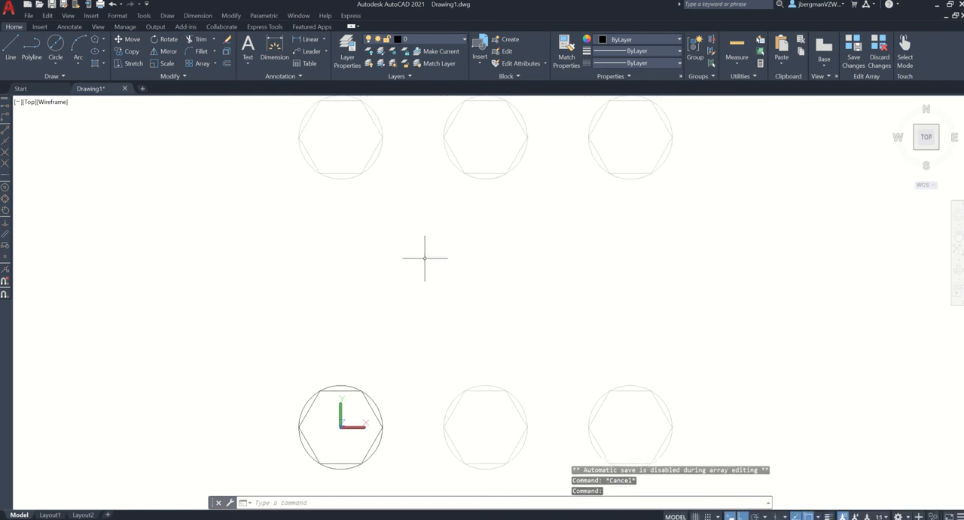
mouse_move(420, 261)
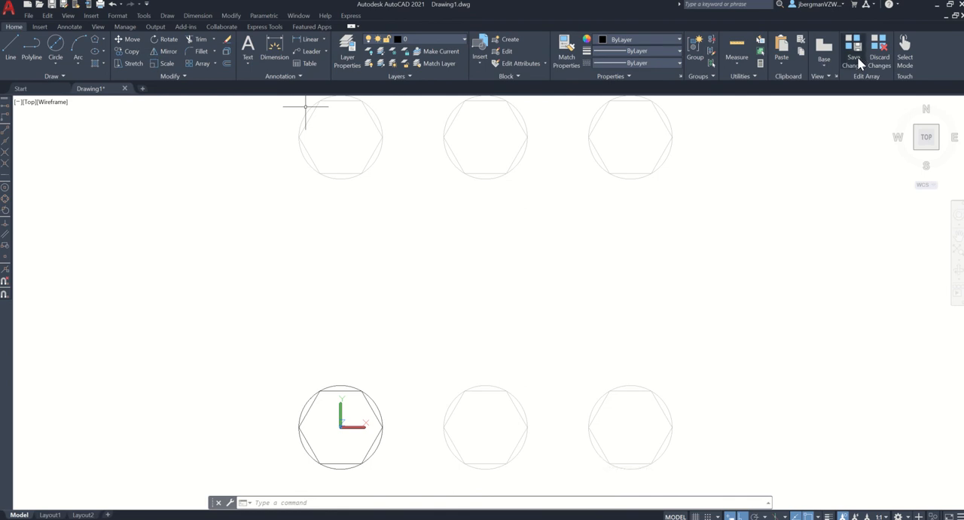
left_click(853, 52)
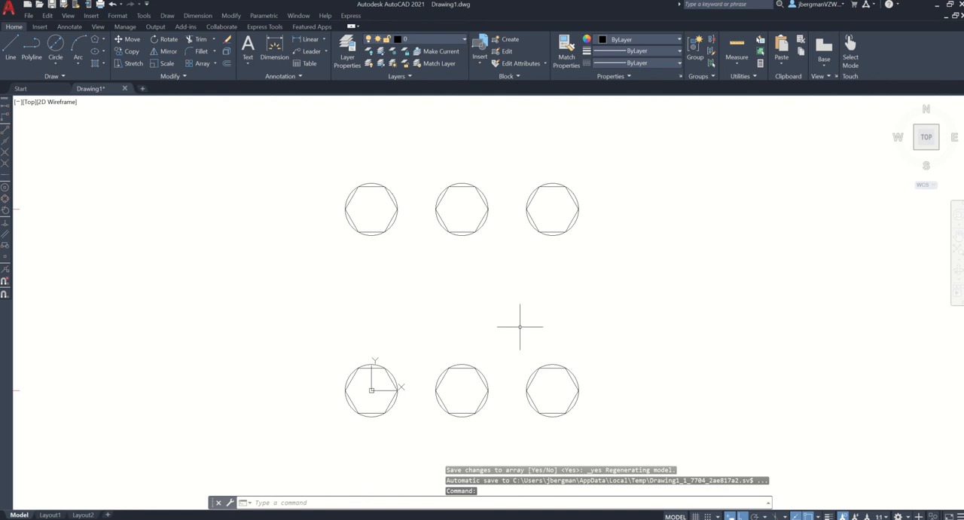
mouse_move(292, 179)
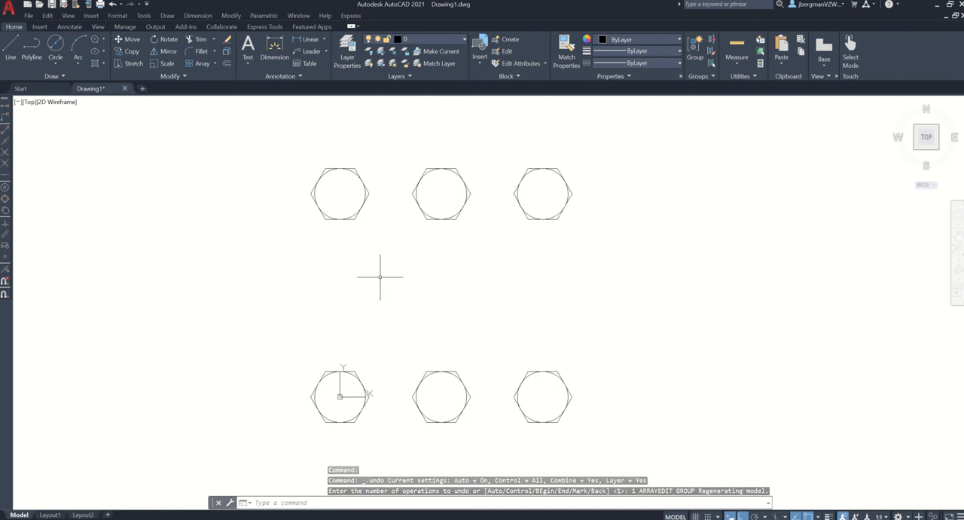
Explode the whole selected array, then undo an accidental grip edit on a circle.
left_click_drag(230, 117, 579, 411)
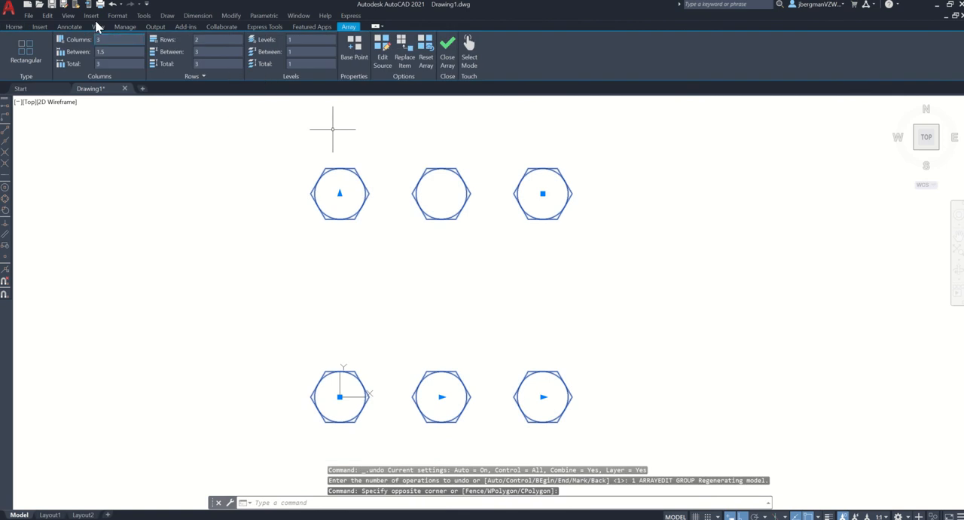
left_click(14, 26)
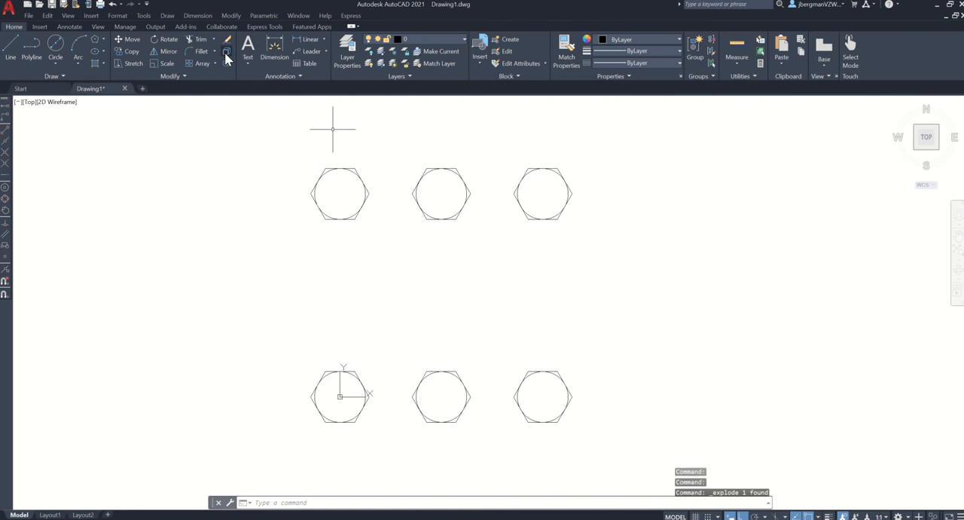
left_click(338, 194)
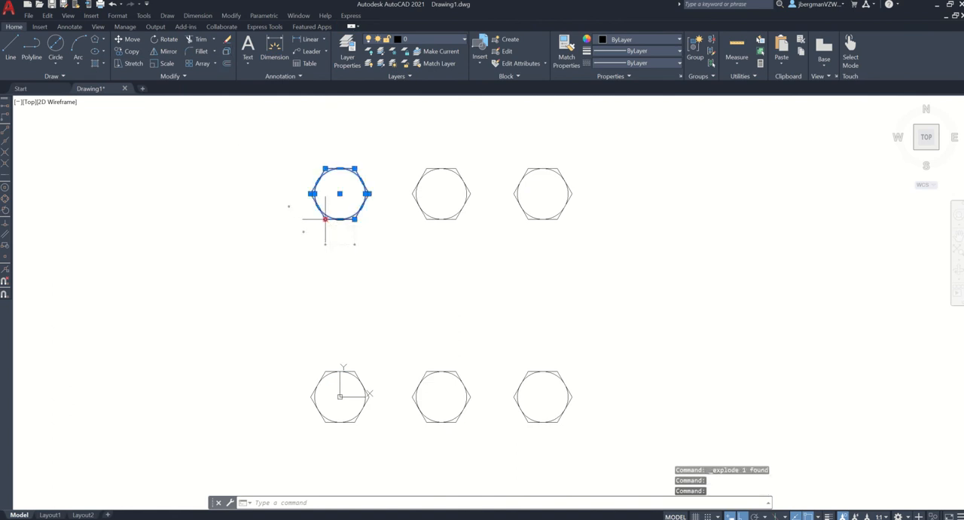
key("Escape")
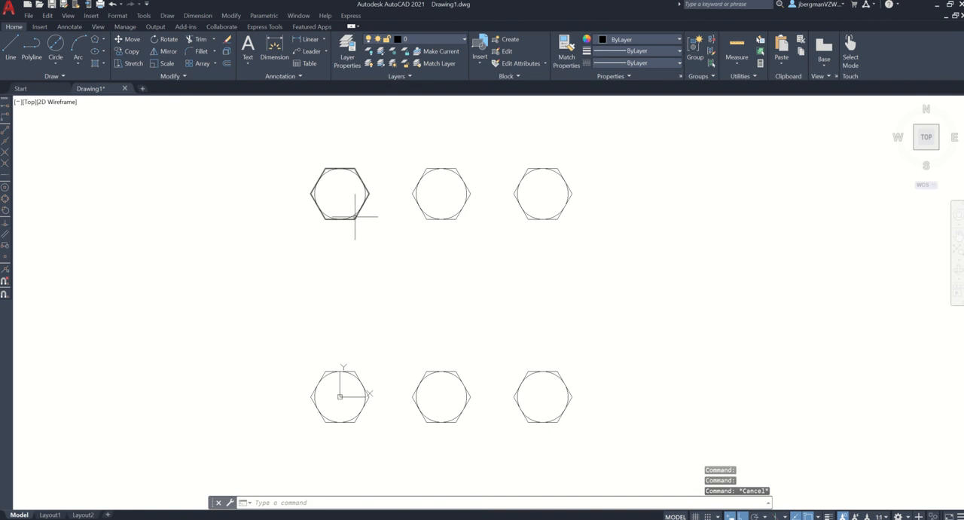
left_click(339, 194)
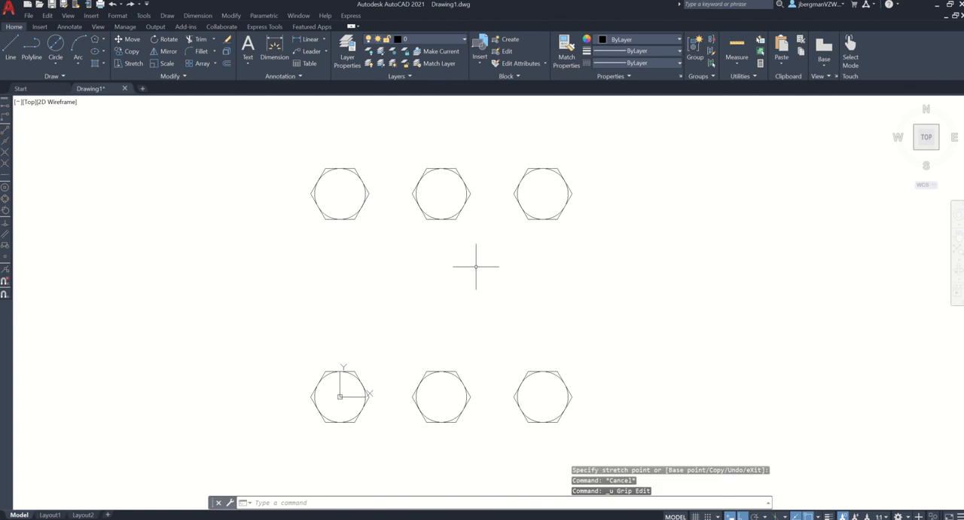
mouse_move(118, 231)
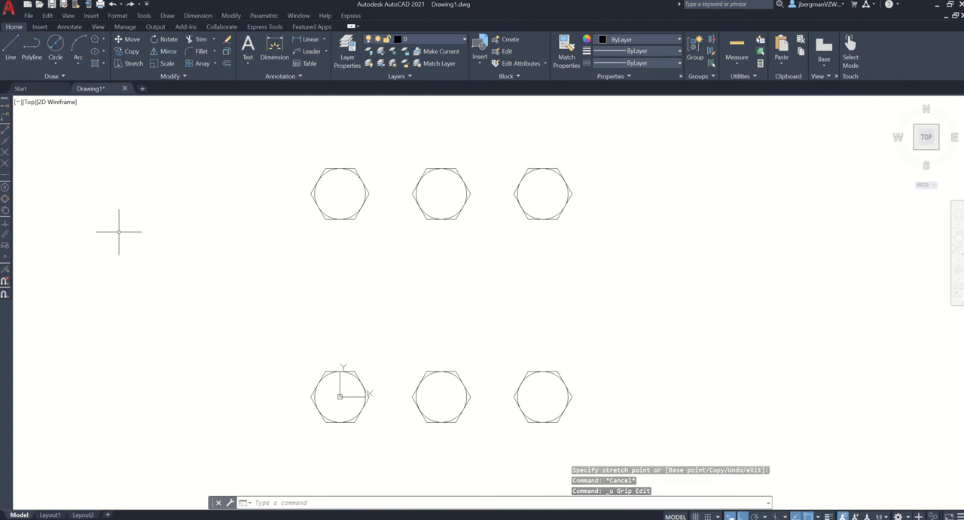